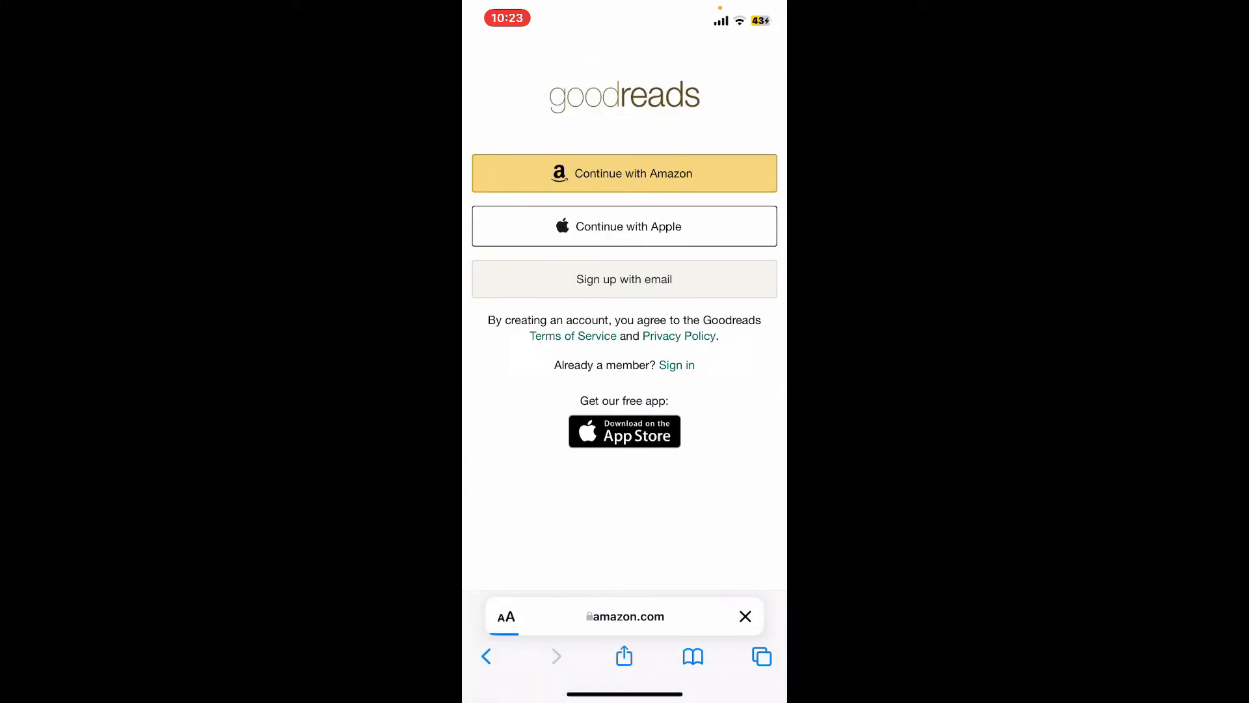
Continue with Amazon from Goodreads and bring up the signed-in Your Account panel with orders
{"action": "left_click", "coordinate": [623, 173]}
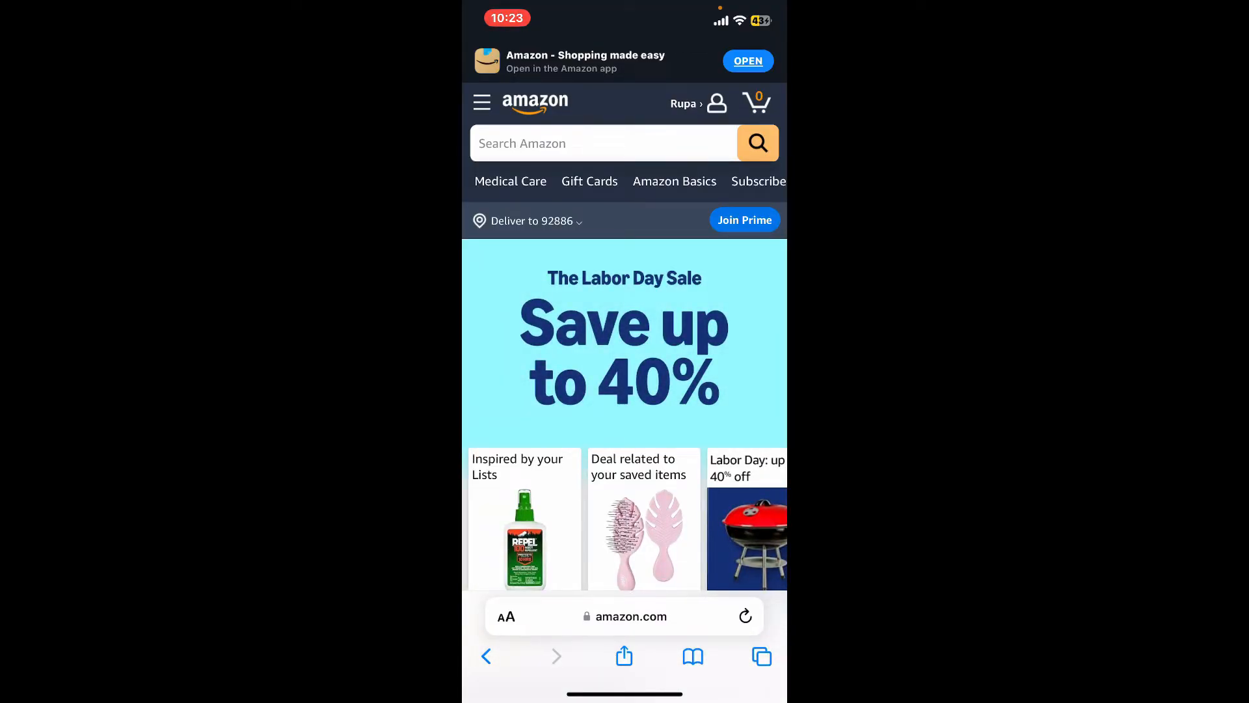
{"action": "left_click", "coordinate": [716, 101]}
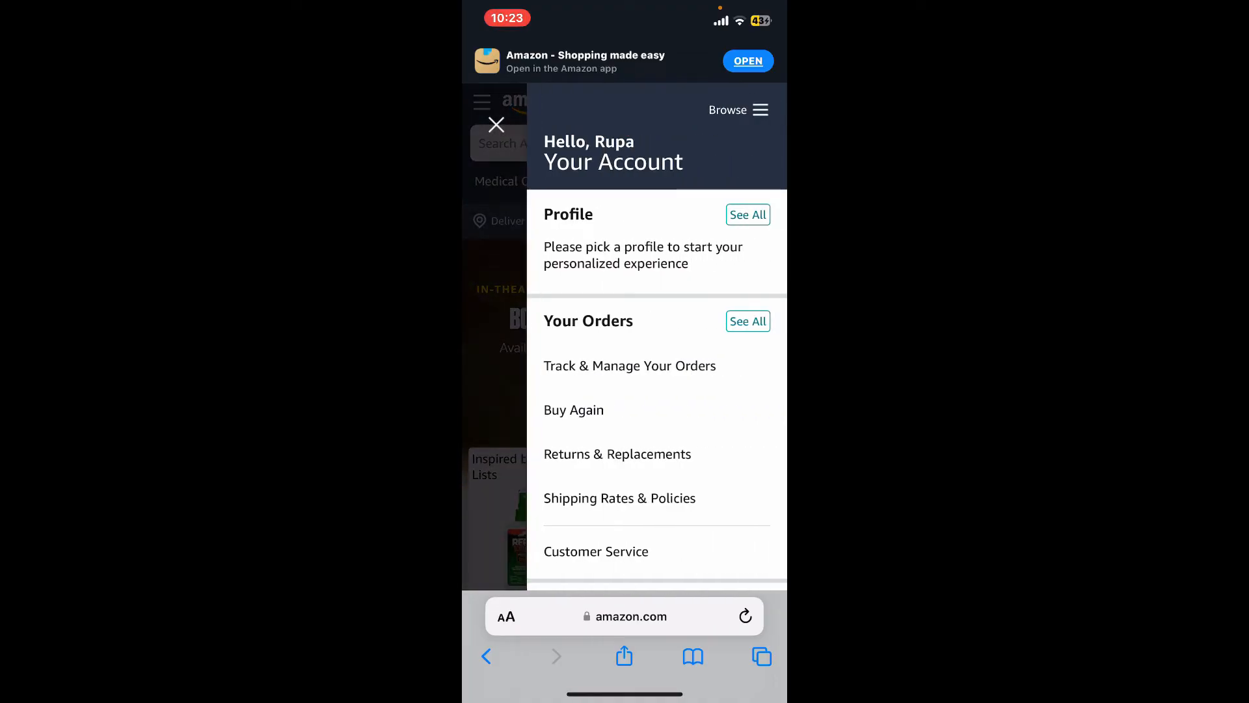